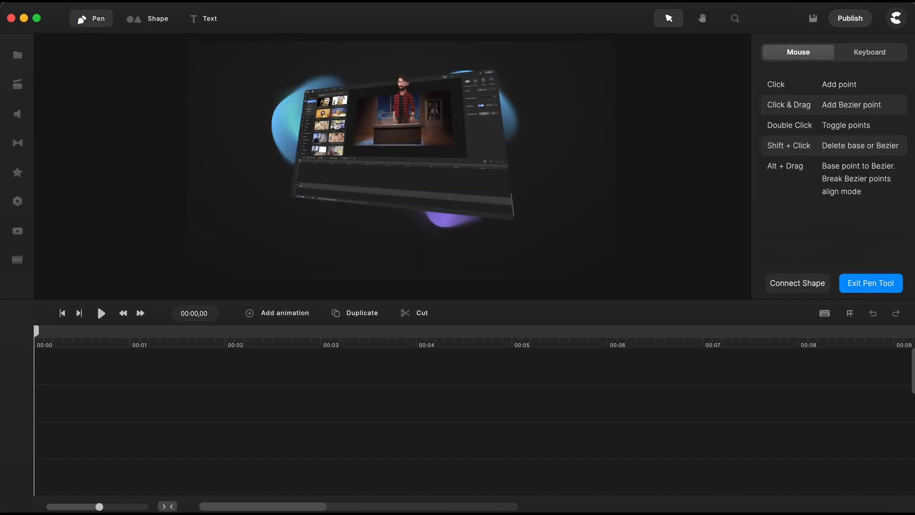
Open the Components library in the left sidebar, showing Spotlight, Camera and Text Box.
left_click(18, 201)
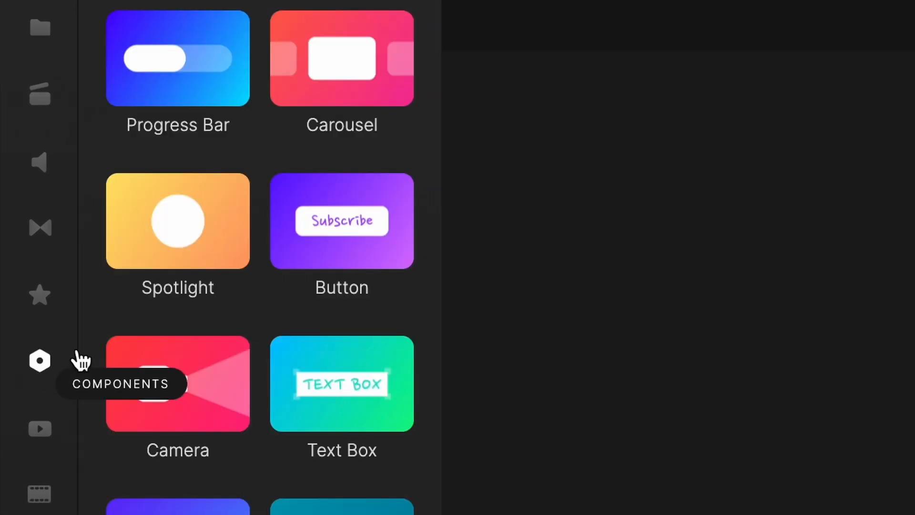
mouse_move(190, 315)
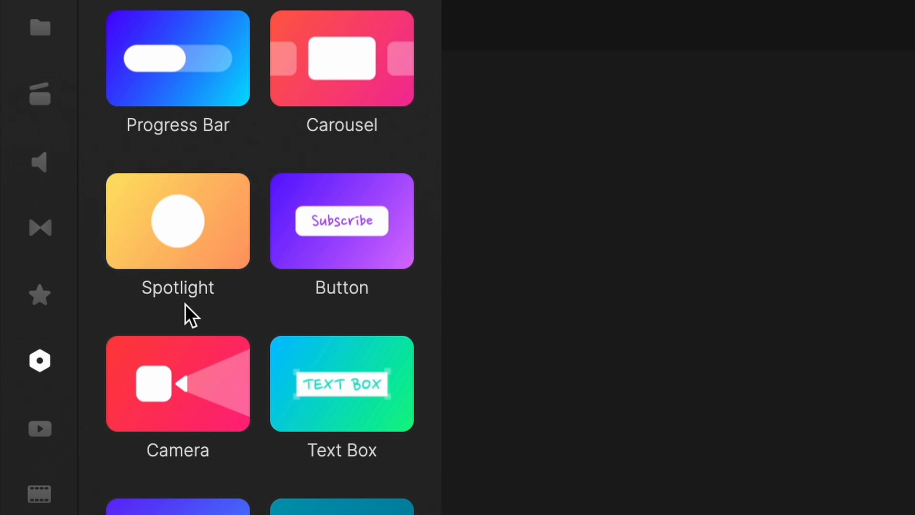
mouse_move(39, 360)
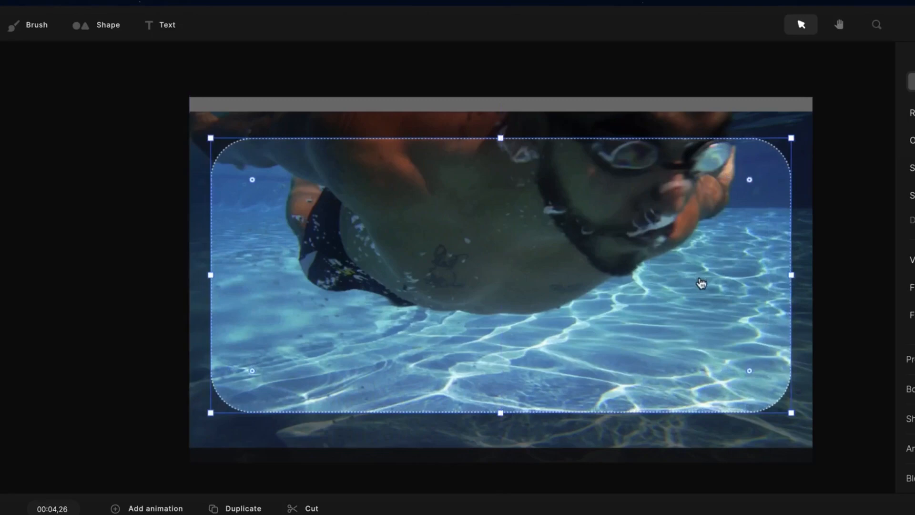
Switch to the VicVideos marketplace of social media and marketing templates in the browser.
left_click(167, 25)
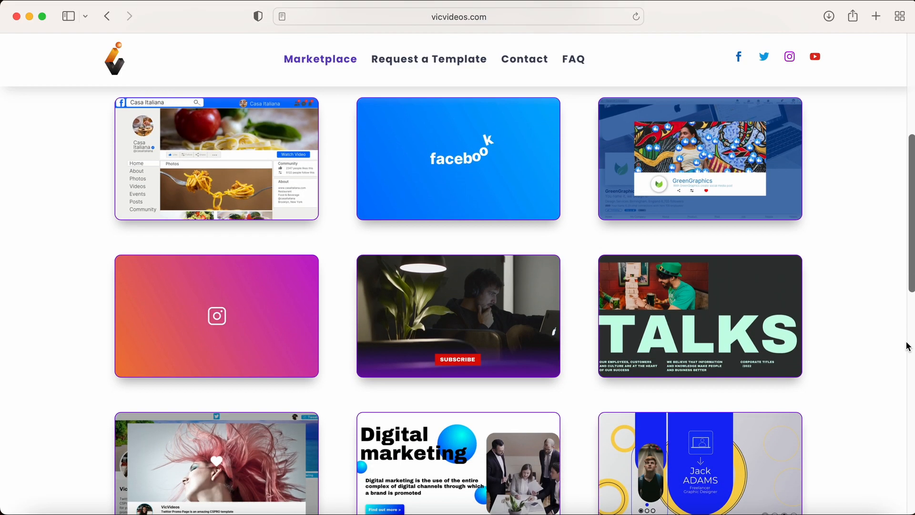
Browse the marketplace and play the TikTok Promo template's preview video.
scroll("down", 3)
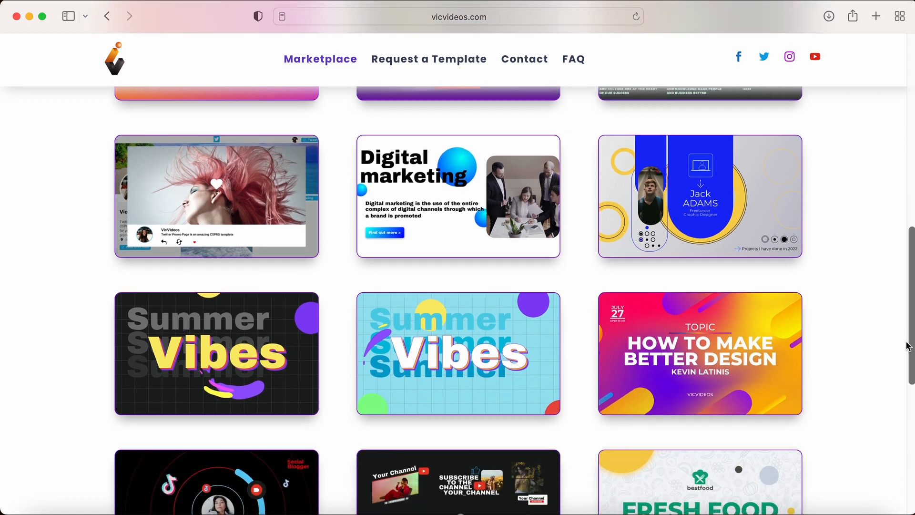
scroll("down", 3)
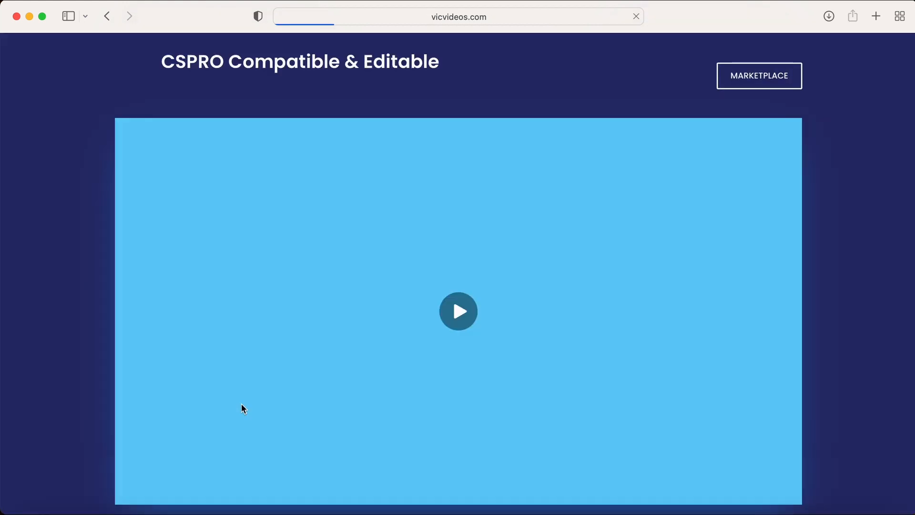
left_click(458, 311)
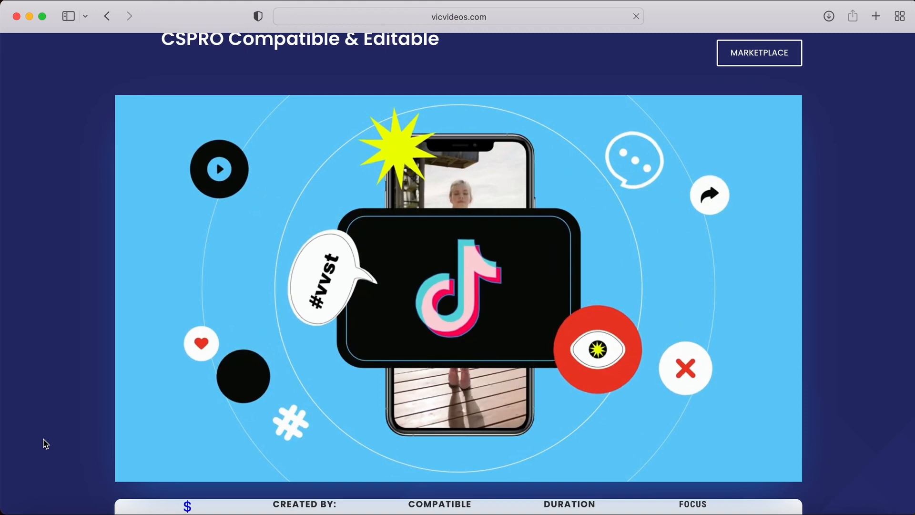
Review the $34.99 TikTok Promo details, then return to the marketplace listing.
scroll("down", 3)
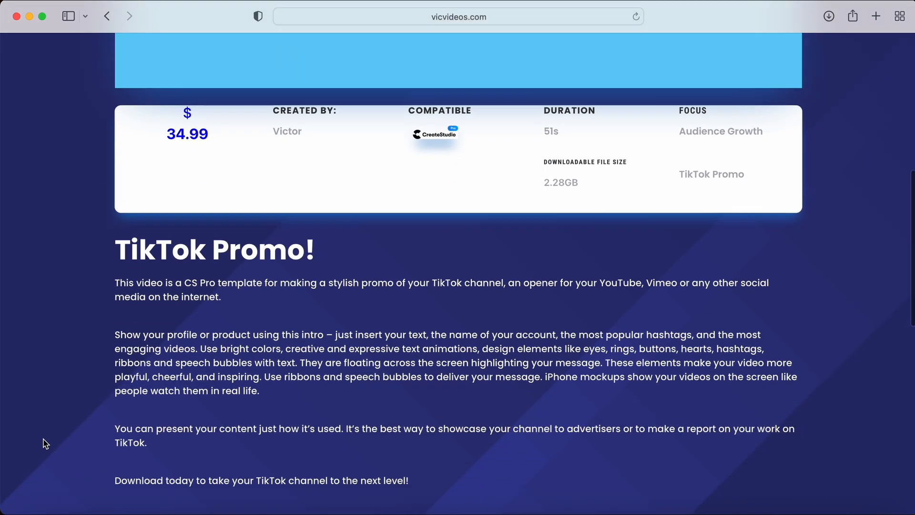
scroll("up", 3)
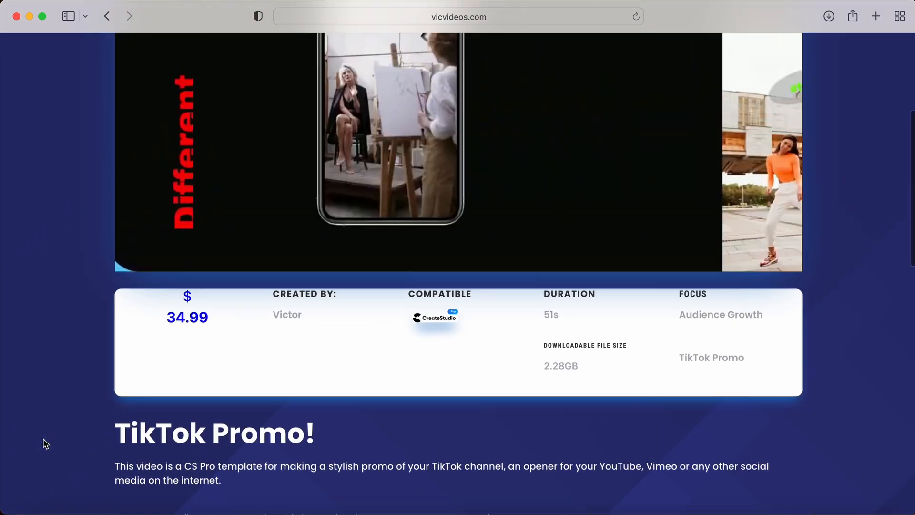
scroll("up", 3)
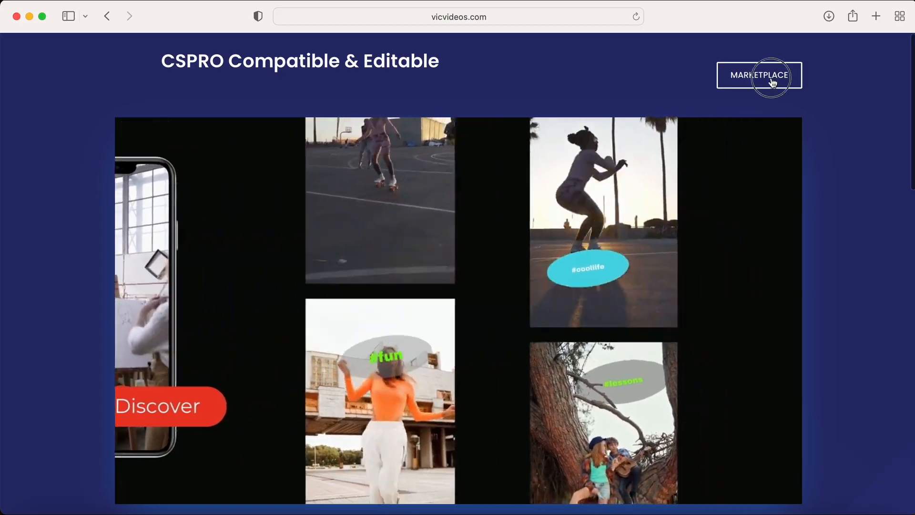
left_click(758, 75)
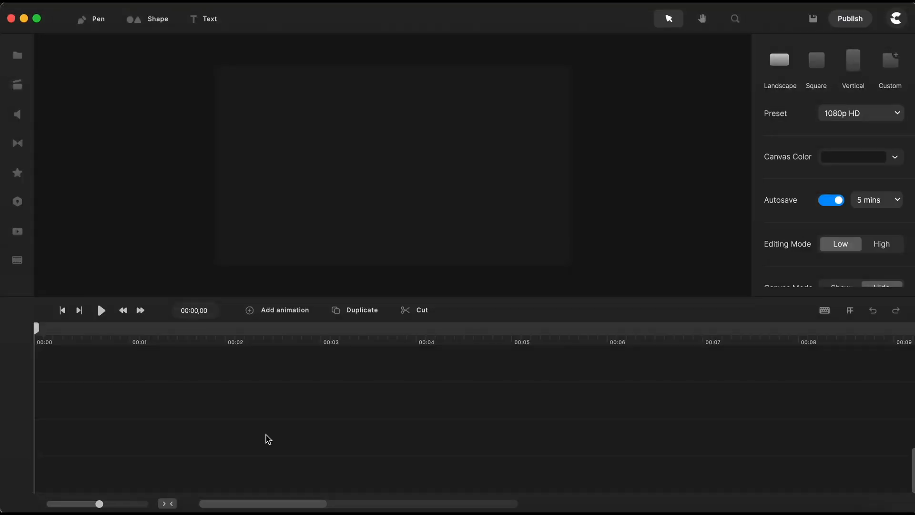
Add a white circle shape to the blank canvas.
left_click(148, 19)
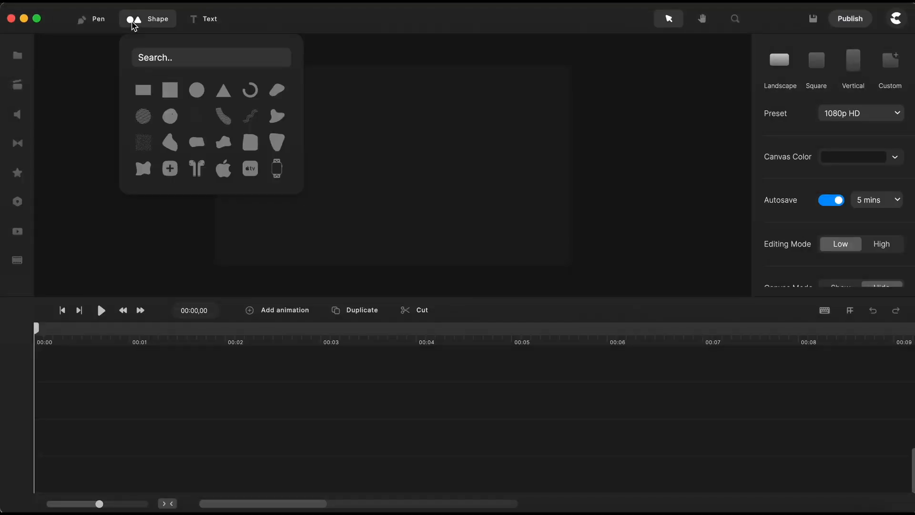
left_click(196, 91)
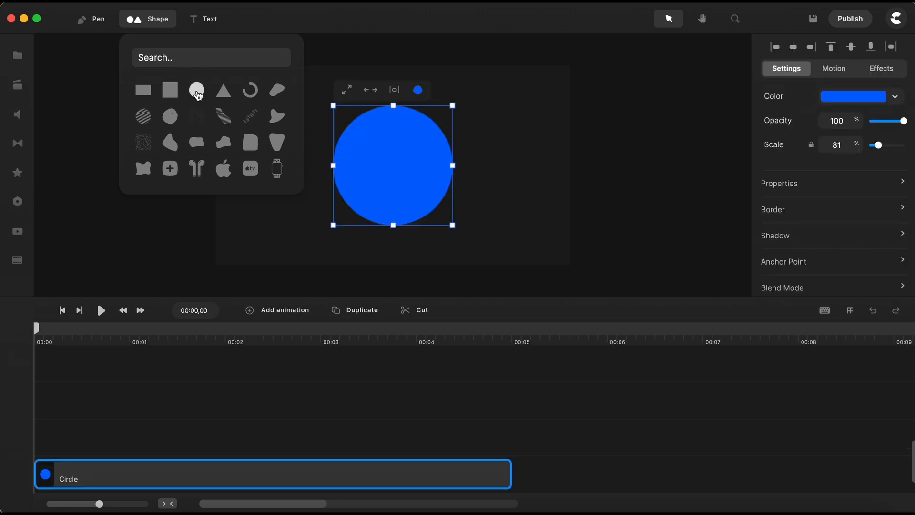
left_click(853, 96)
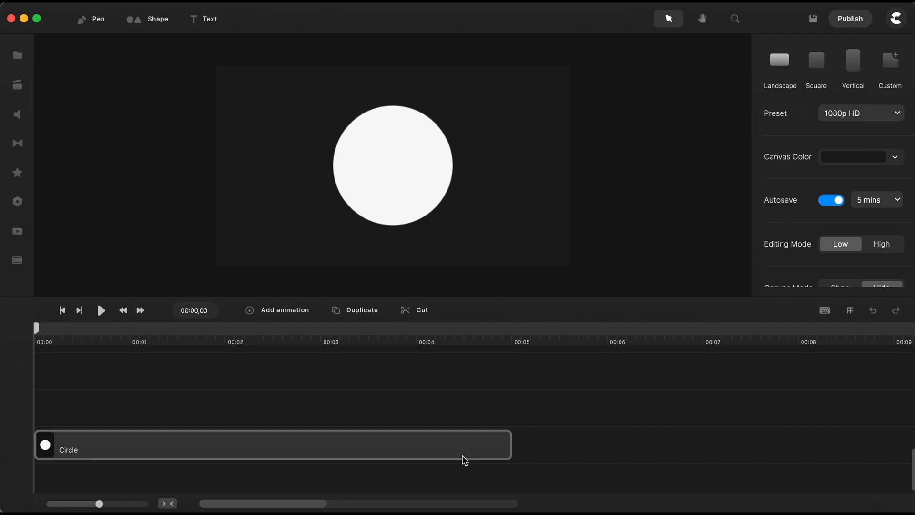
Duplicate the circle layer and rename the copy Mask.
left_click(273, 445)
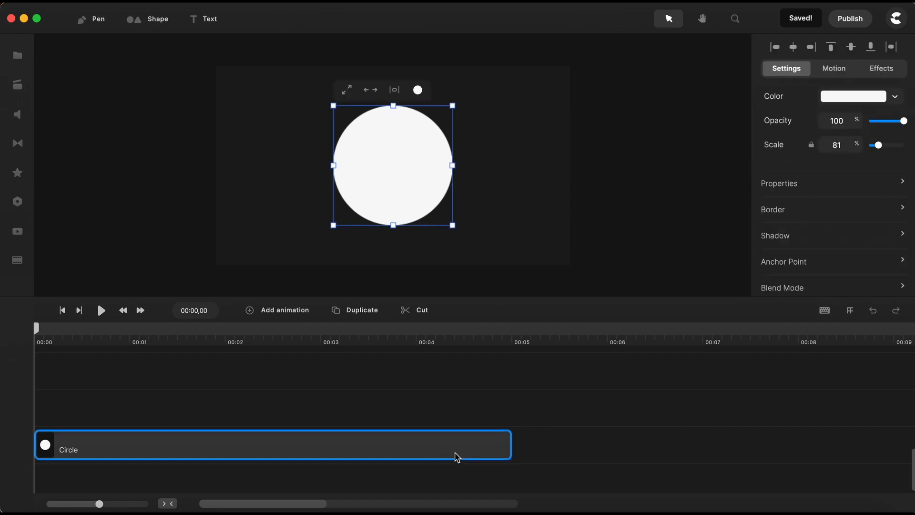
left_click(354, 309)
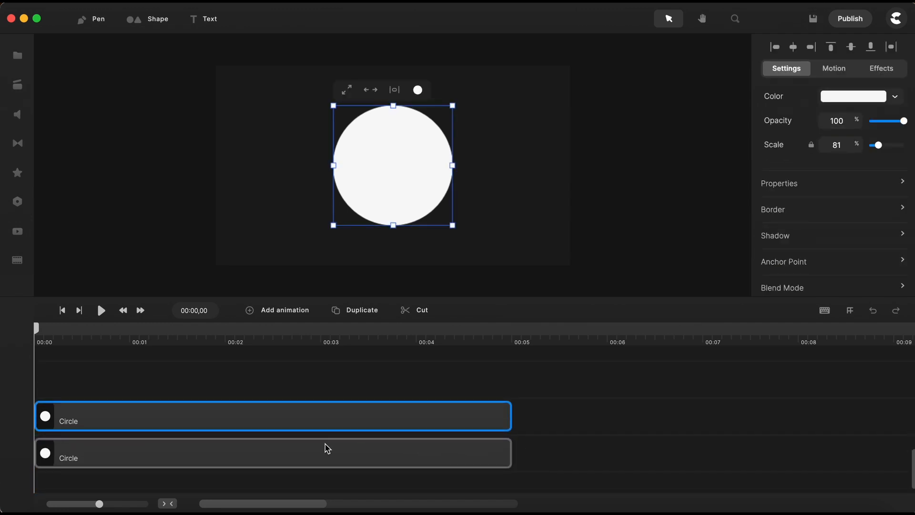
double_click(68, 420)
type("Mask")
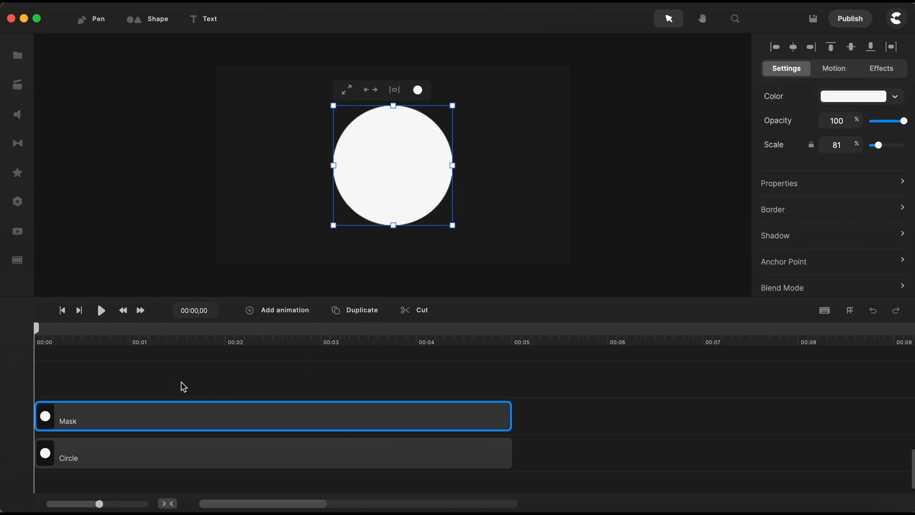
mouse_move(18, 201)
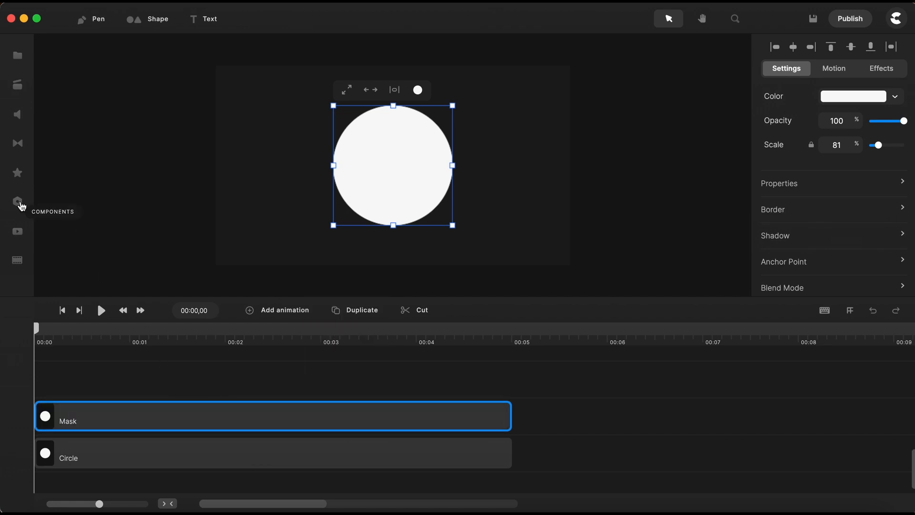
Add a Spotlight component above Mask and set its overlay colour to white.
left_click(18, 201)
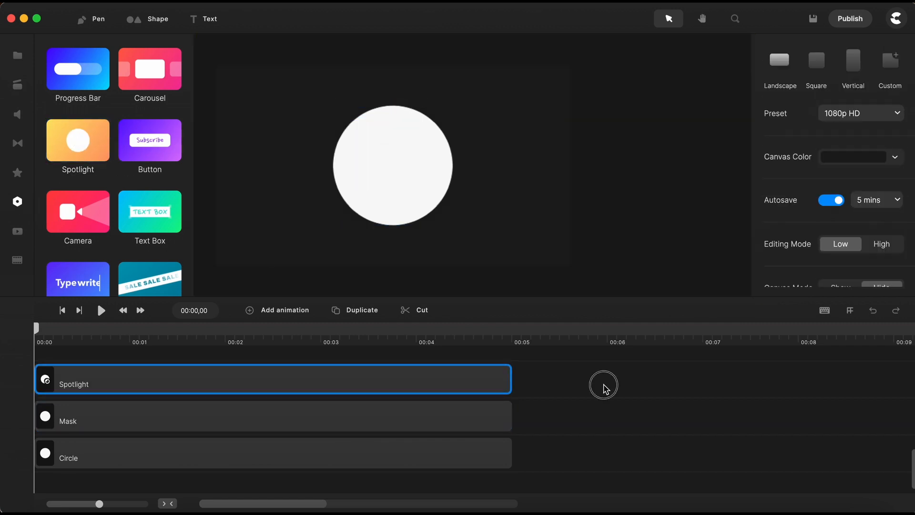
left_click(392, 166)
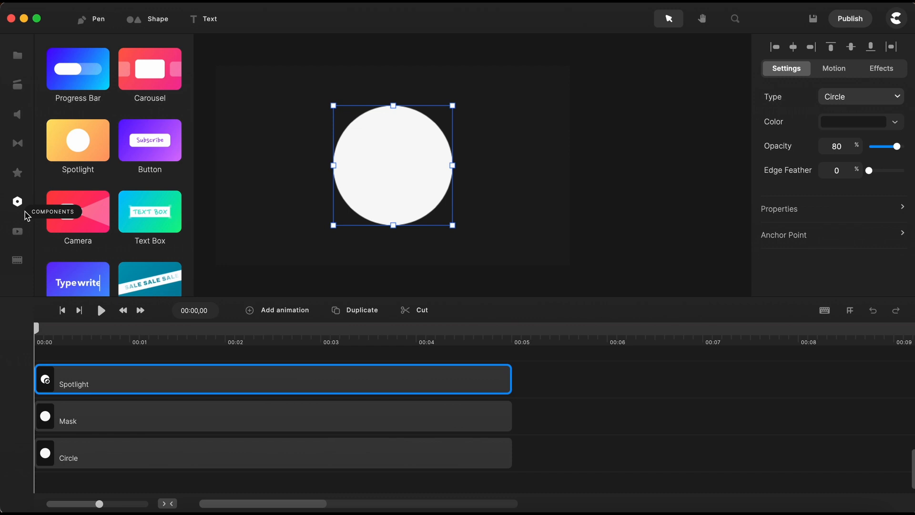
left_click(18, 201)
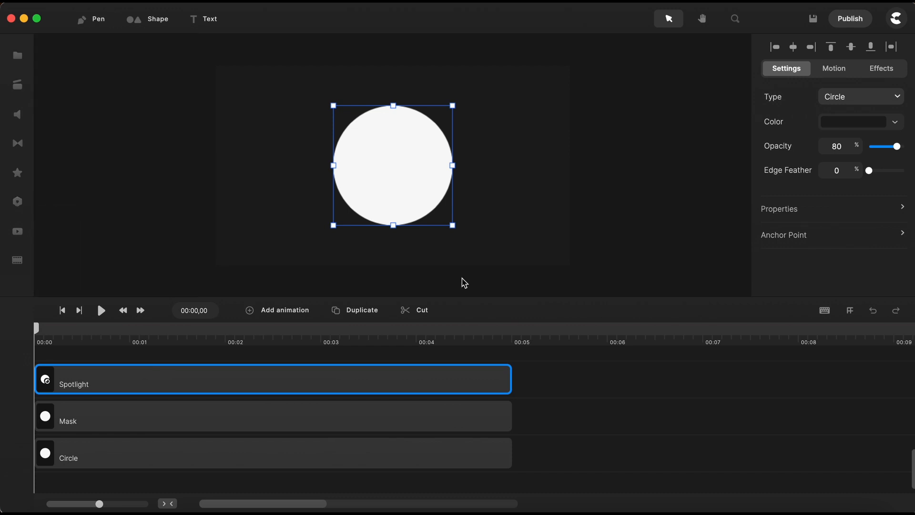
left_click(859, 122)
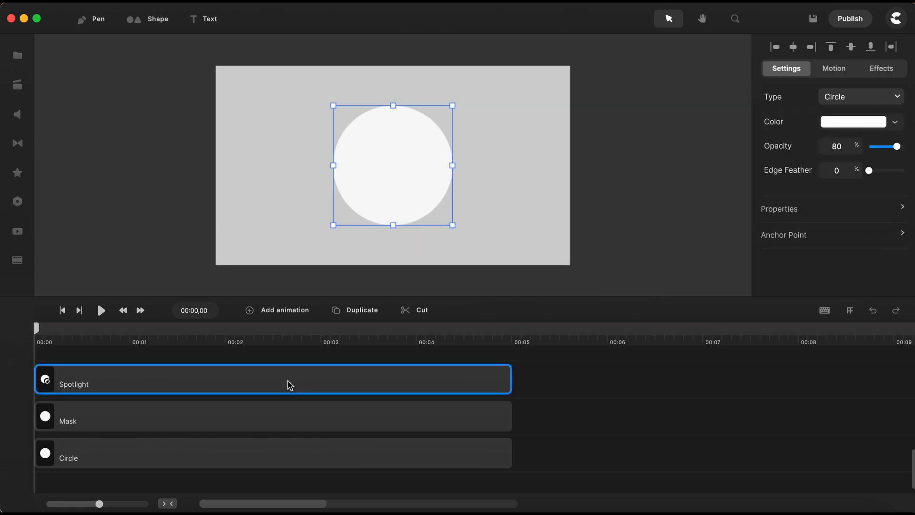
Add an opening scale animation to the Spotlight with Expo easing.
left_click(284, 309)
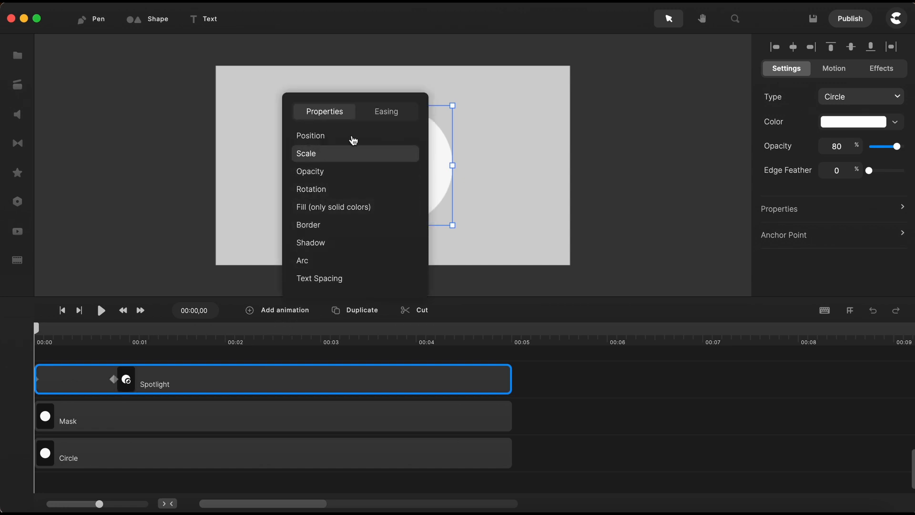
left_click(385, 111)
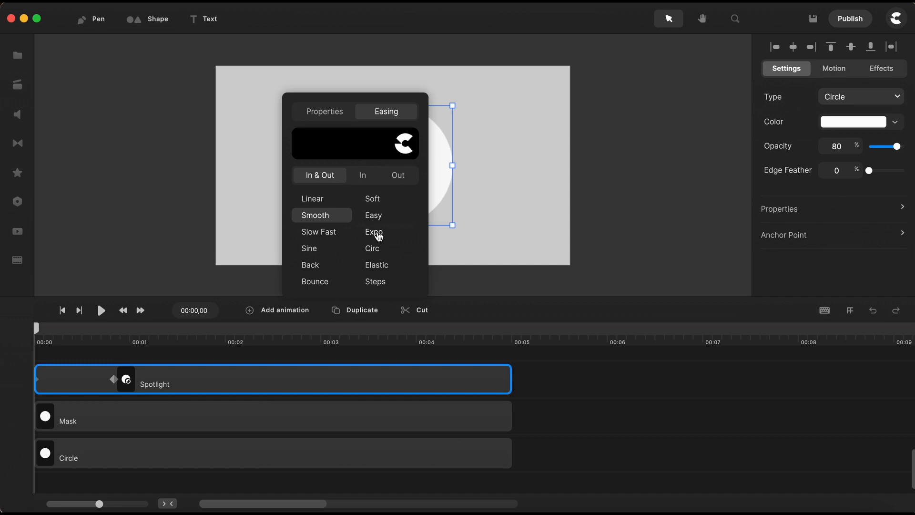
left_click(374, 231)
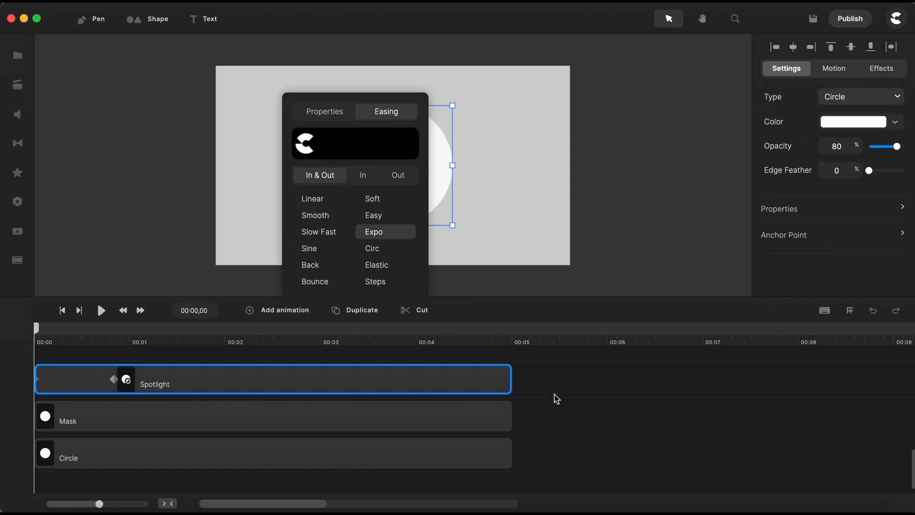
left_click(491, 392)
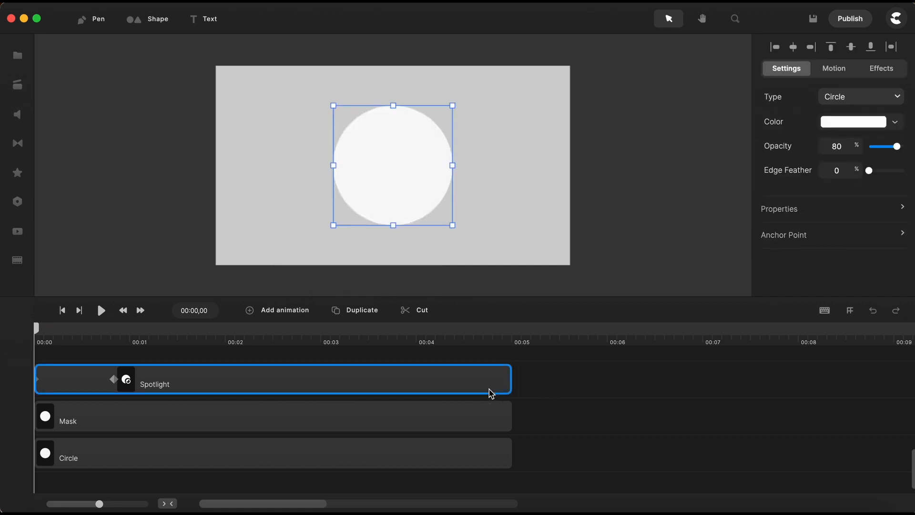
Scale the Spotlight up to 169% so it covers the white circle, previewing at one second.
left_click(778, 209)
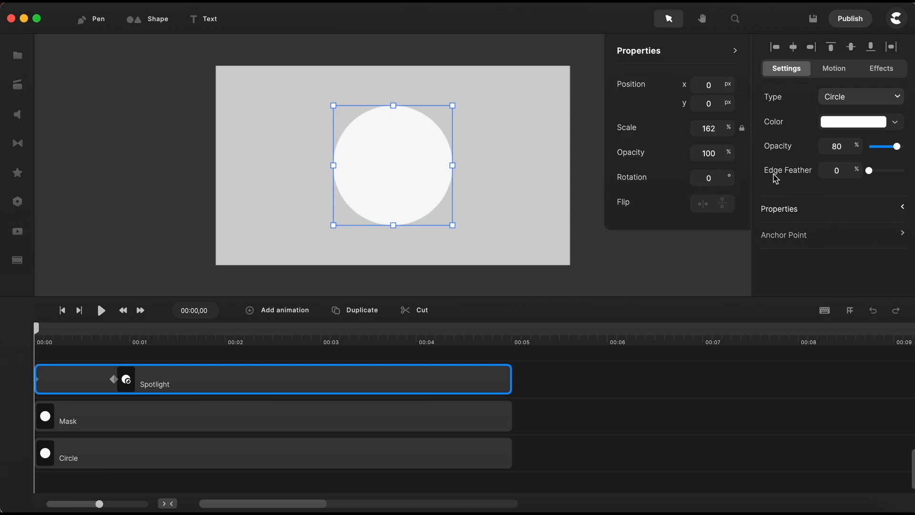
type("100")
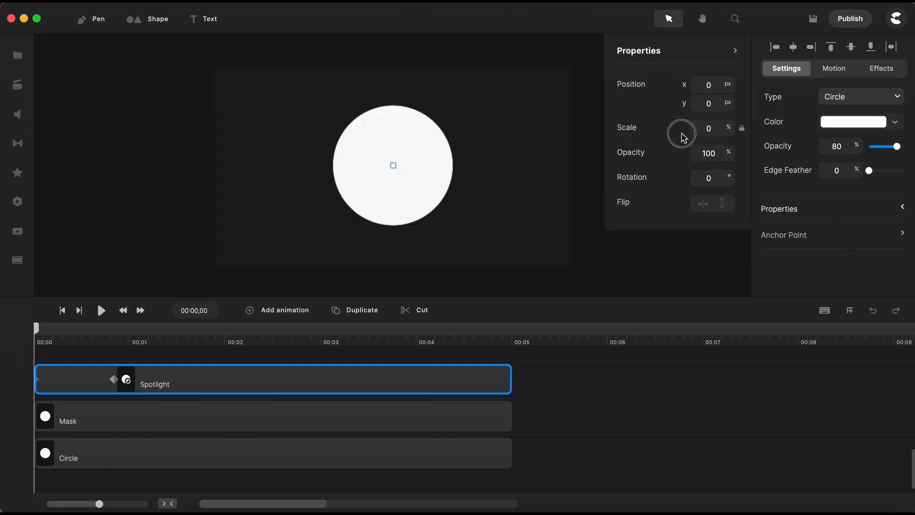
mouse_move(115, 374)
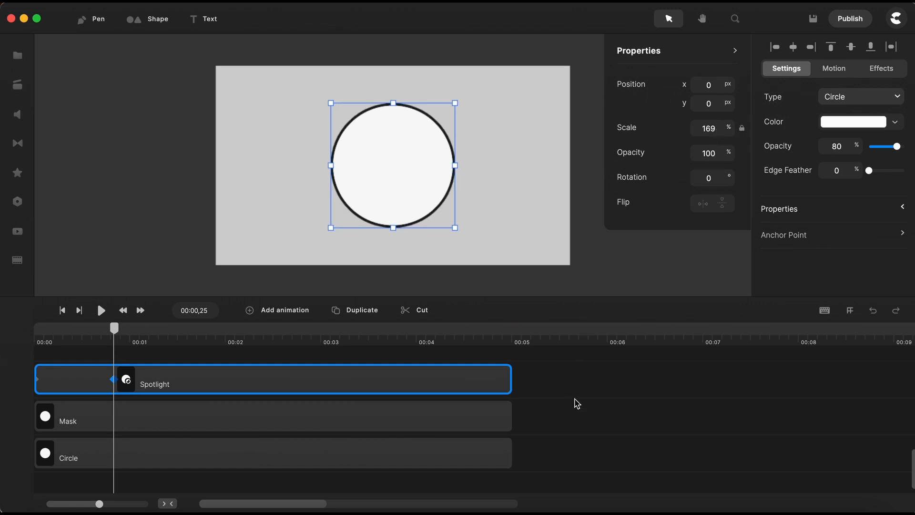
mouse_move(585, 412)
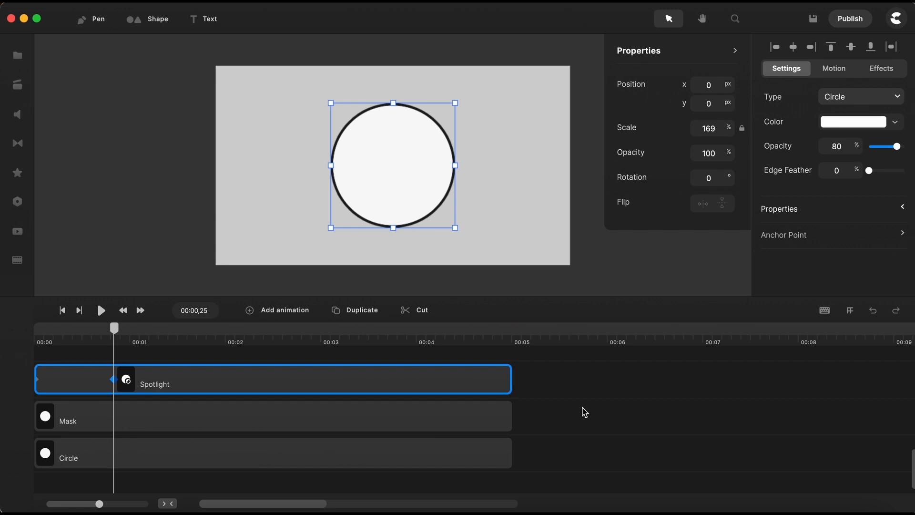
mouse_move(566, 379)
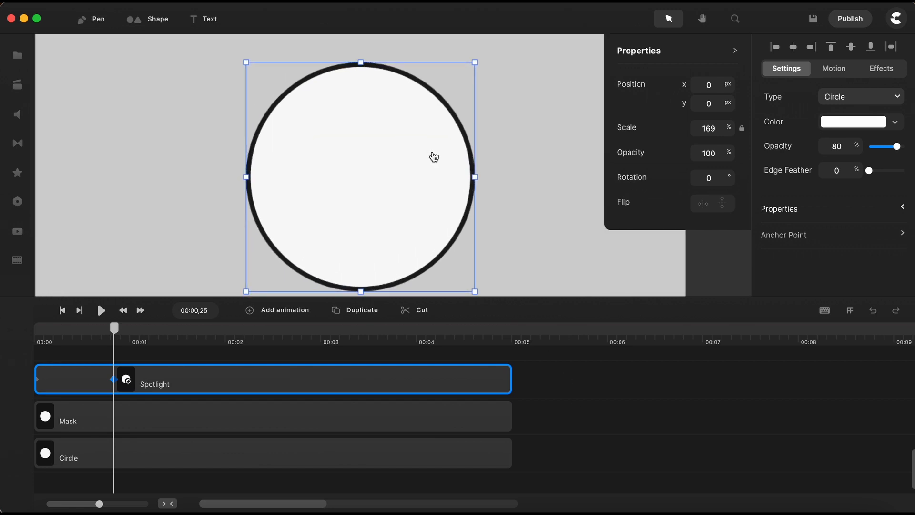
mouse_move(470, 160)
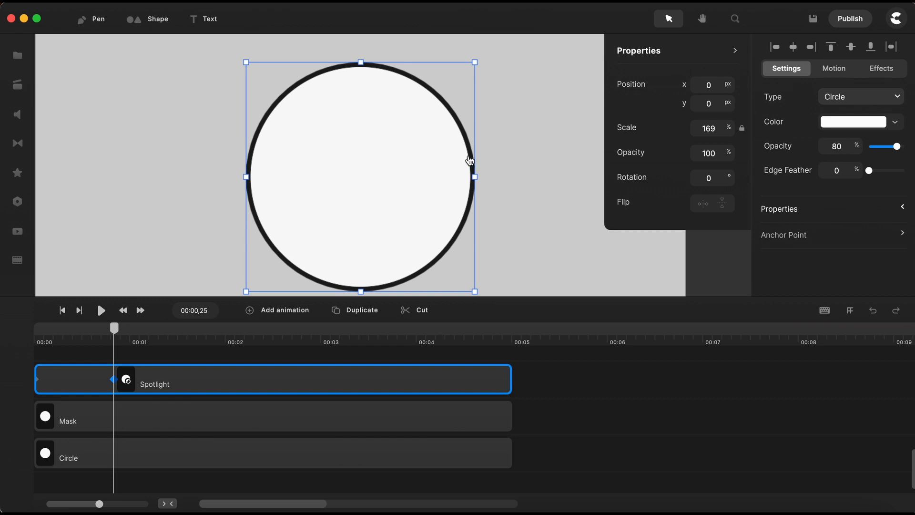
mouse_move(452, 219)
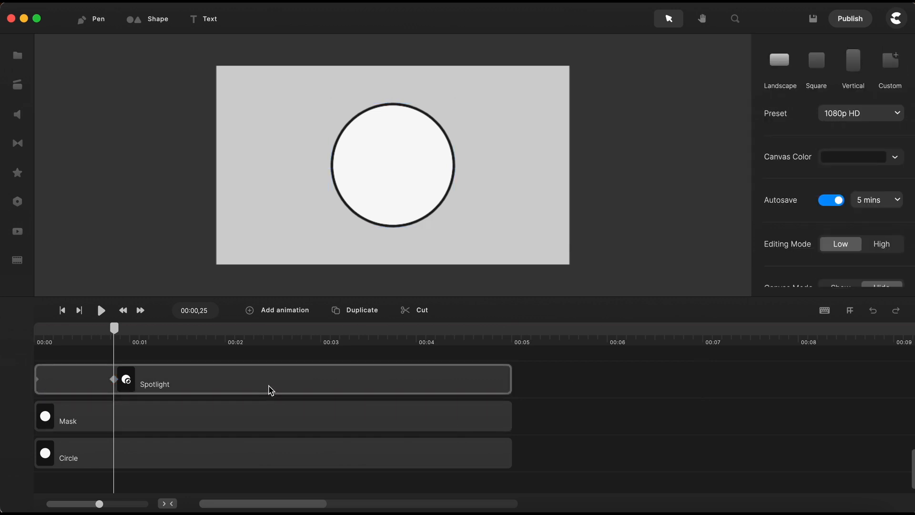
left_click_drag(115, 327, 101, 328)
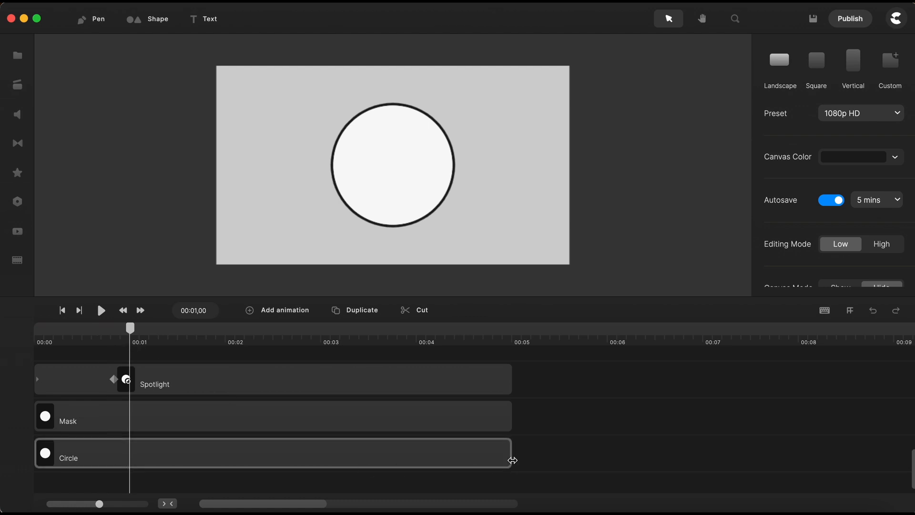
Select the Circle layer on the timeline to trim it to about one second.
left_click(68, 457)
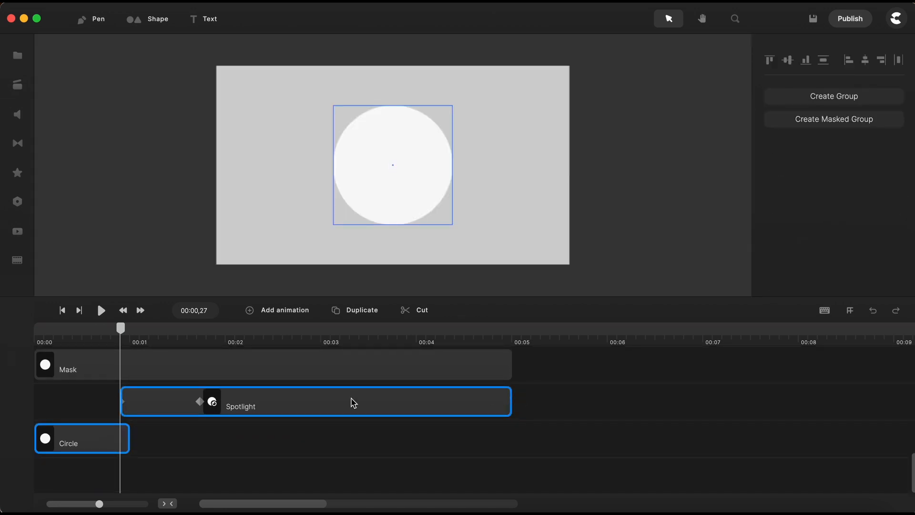
Set Spotlight opacity to 100, mask it with Circle, and rename the group Spotlight Group.
right_click(353, 402)
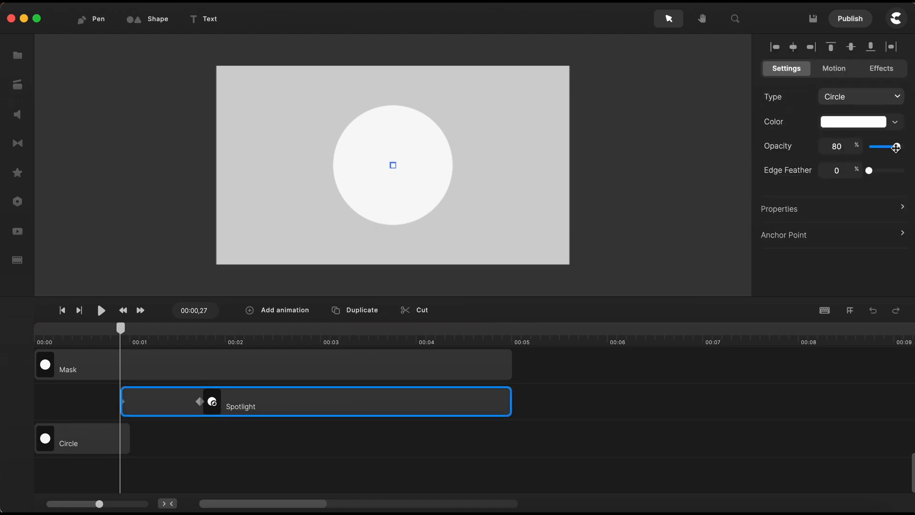
left_click_drag(883, 147, 900, 147)
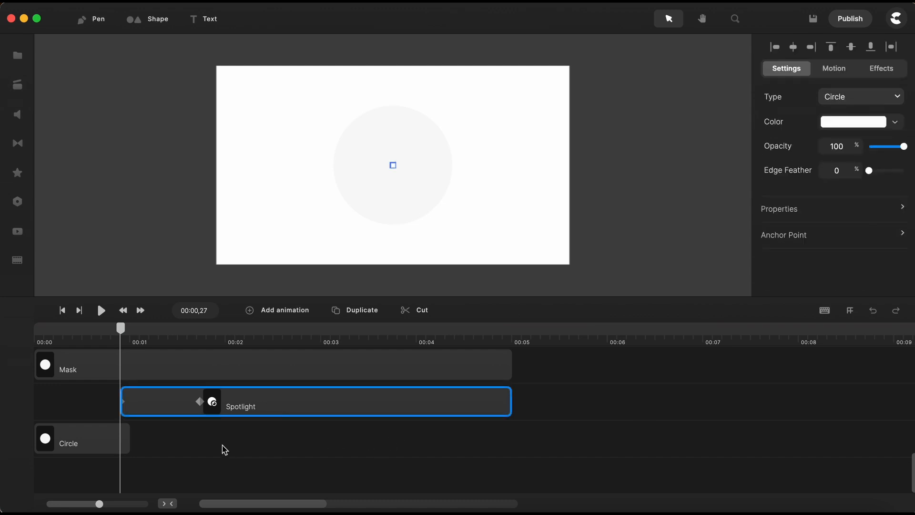
left_click(81, 438)
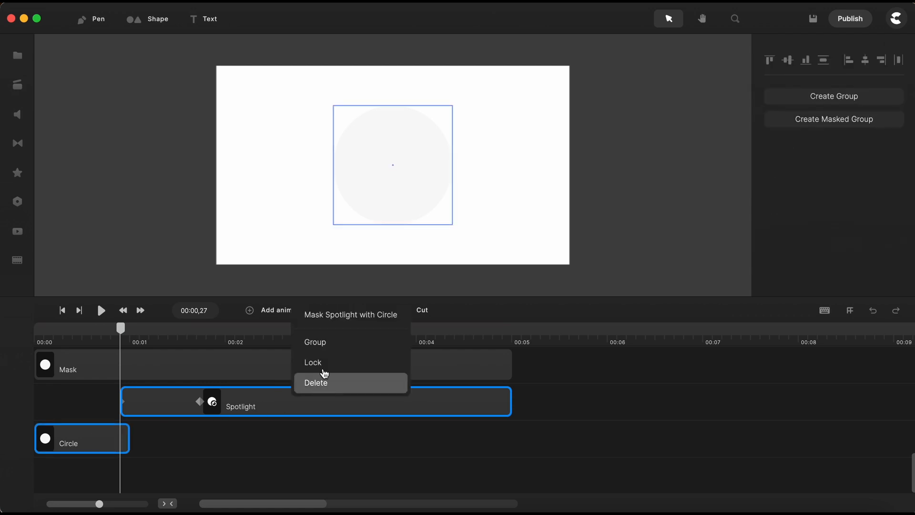
left_click(314, 342)
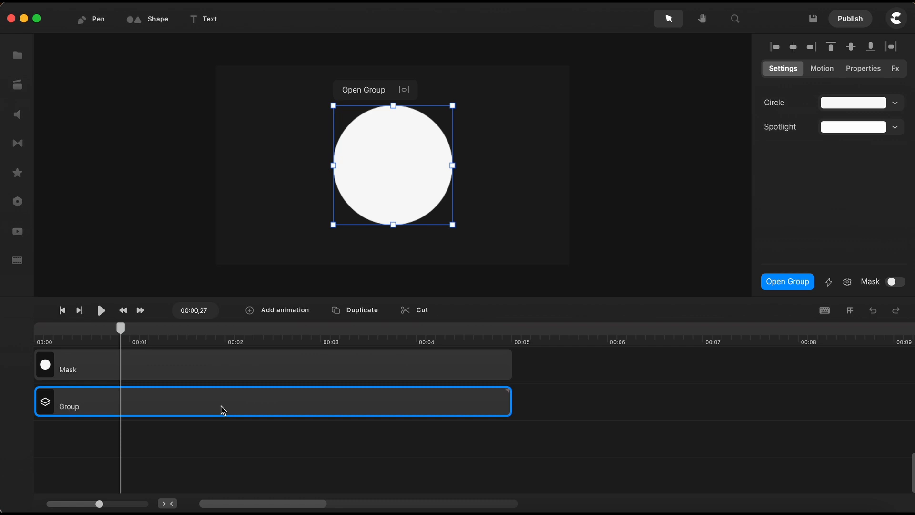
double_click(69, 406)
type("Spotlight ")
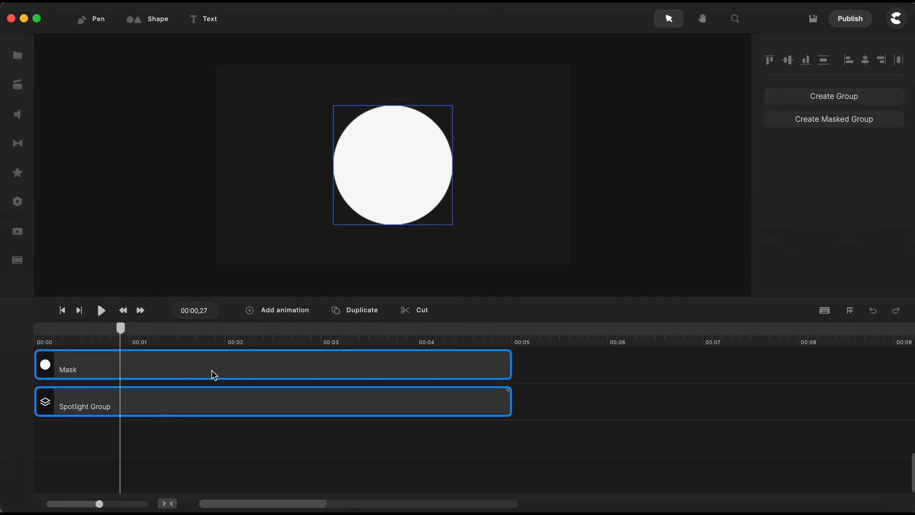
Mask Spotlight Group with Mask, preview the burst, then open the group's Circle and Spotlight layers.
right_click(213, 375)
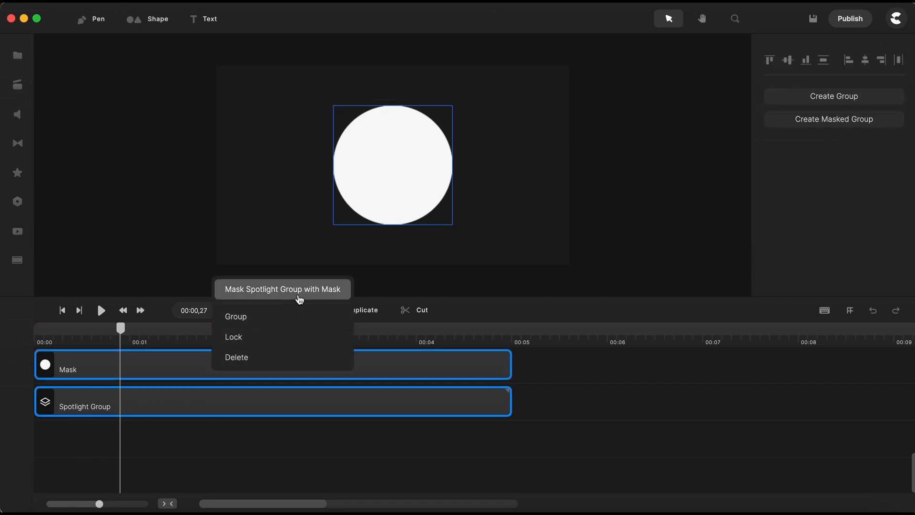
left_click(237, 357)
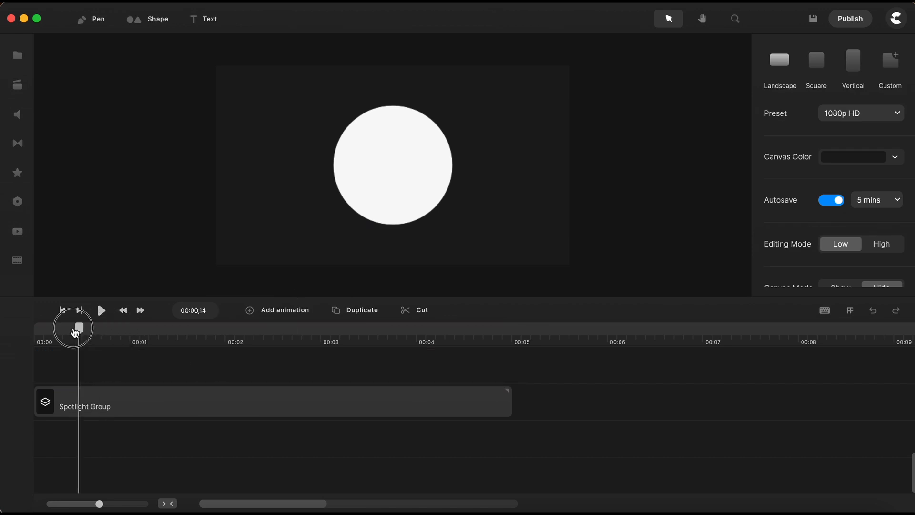
left_click_drag(74, 327, 133, 327)
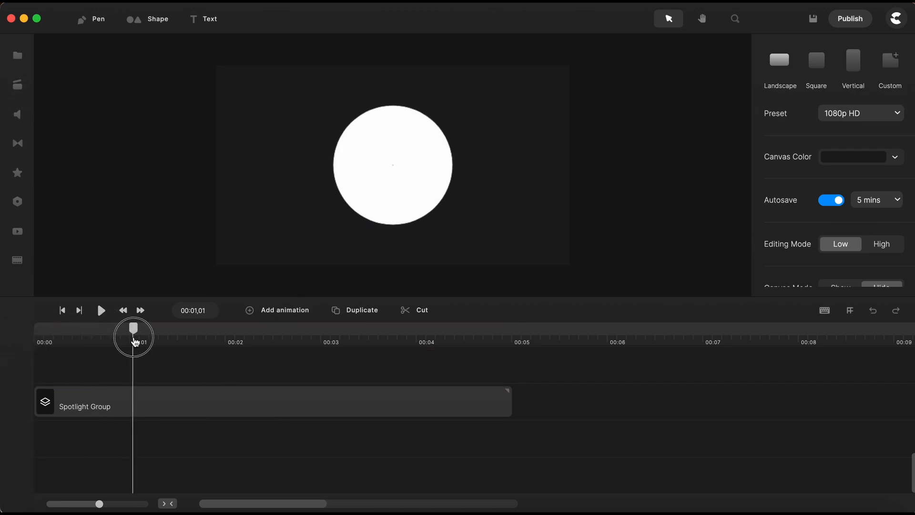
left_click_drag(133, 327, 177, 327)
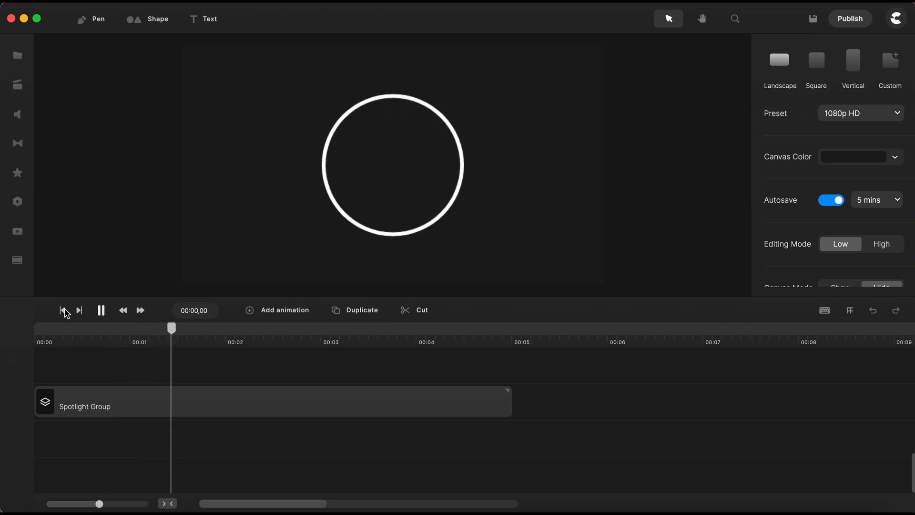
left_click(100, 310)
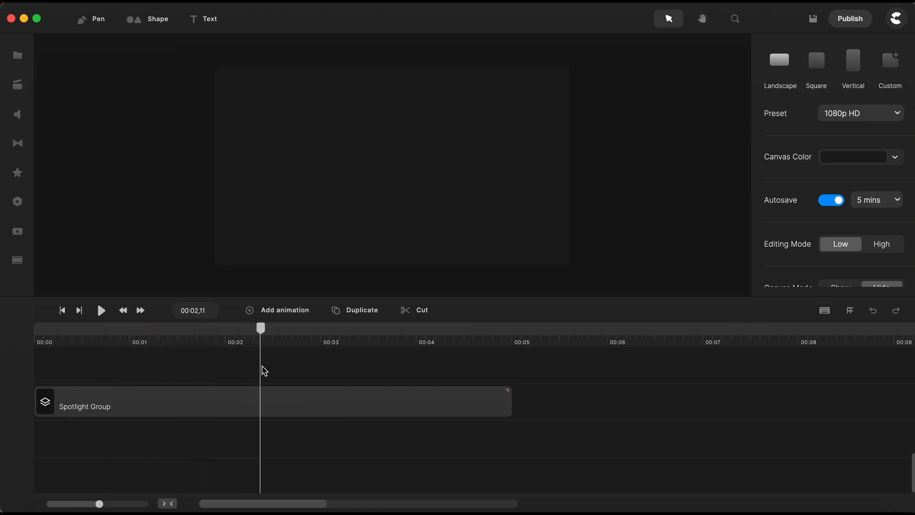
left_click(271, 401)
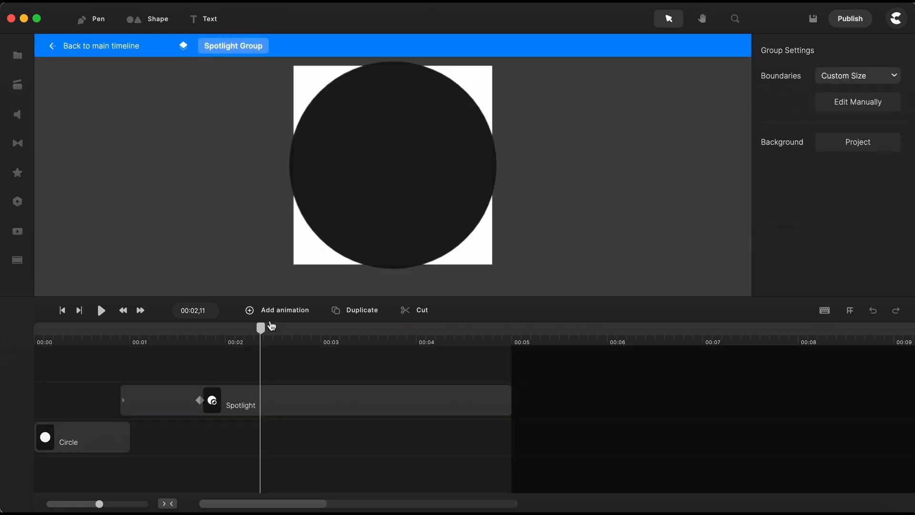
Drag the group's spotlight burst keyframe later, then play the preview from the start.
left_click(255, 400)
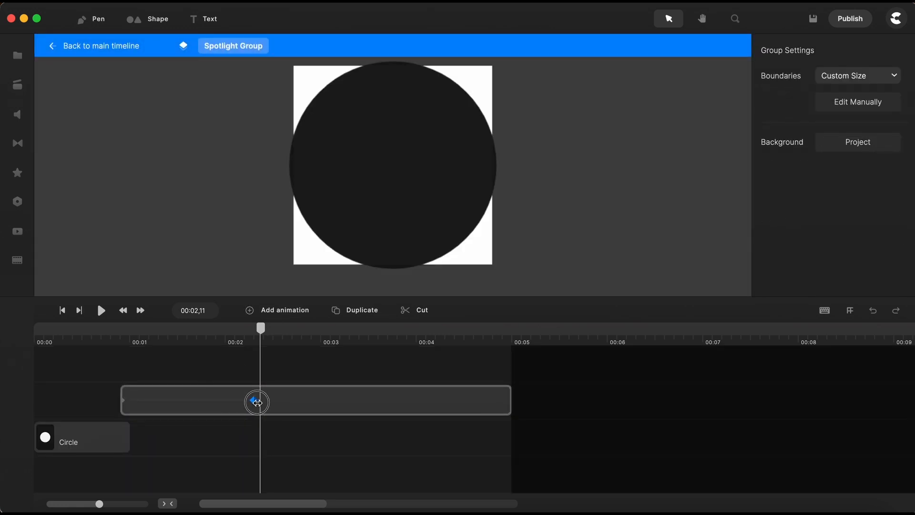
left_click_drag(257, 401, 279, 401)
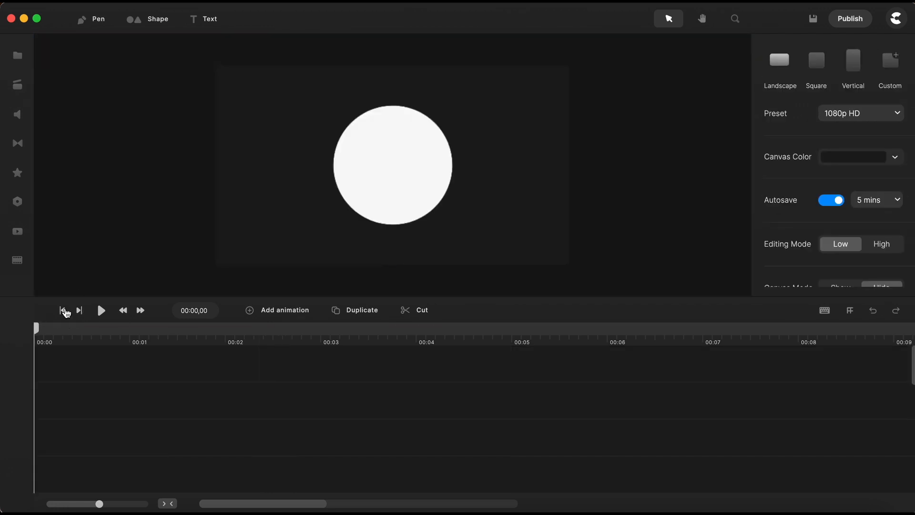
left_click(101, 310)
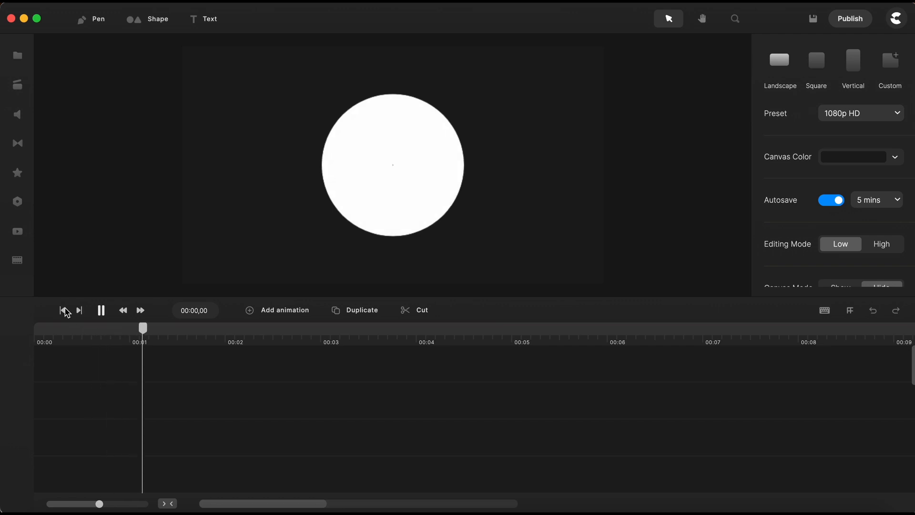
left_click(101, 310)
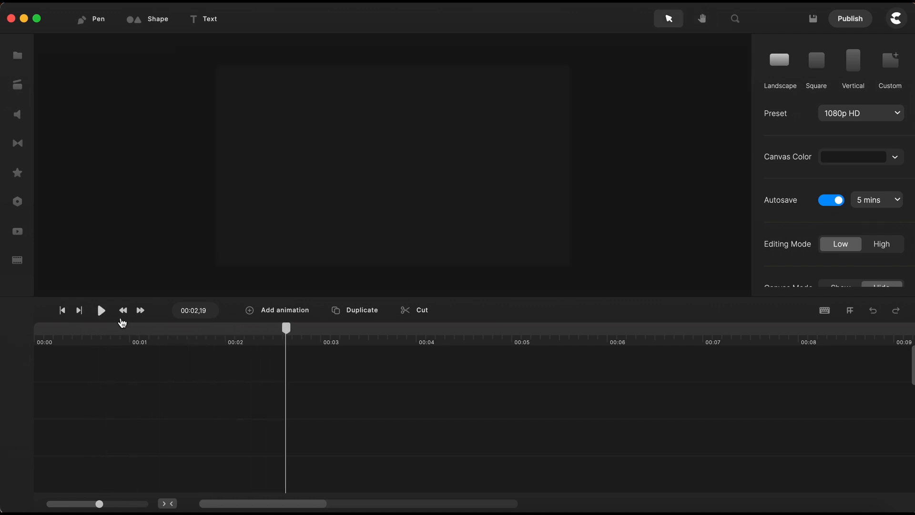
left_click(273, 399)
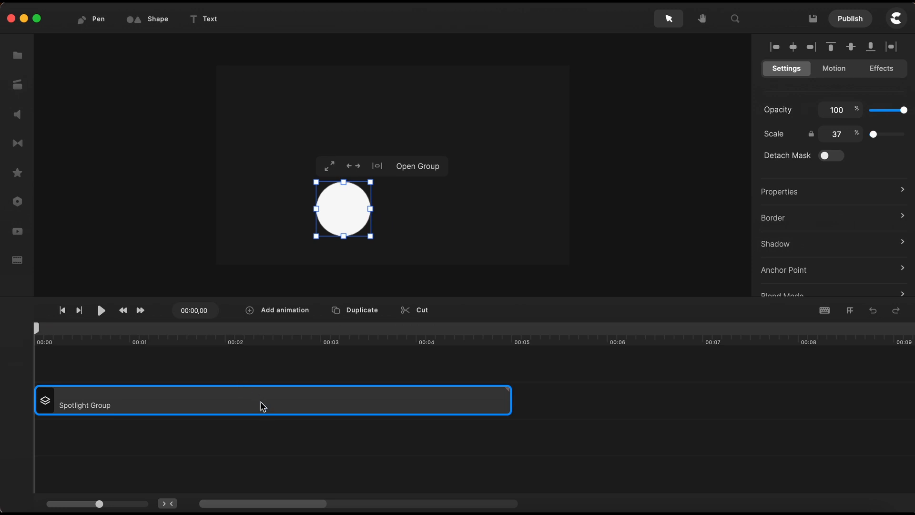
Select the 37% Spotlight Group bubble and position a duplicate copy on the canvas.
left_click(354, 310)
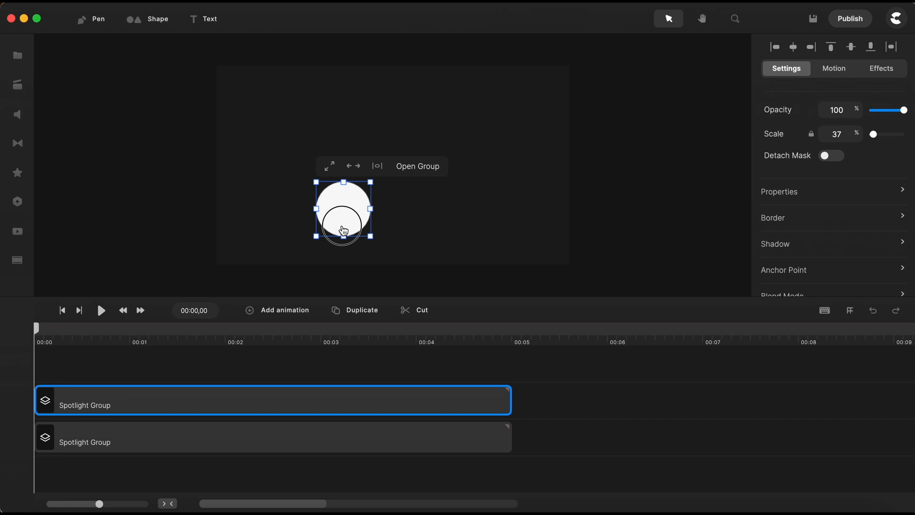
left_click(361, 310)
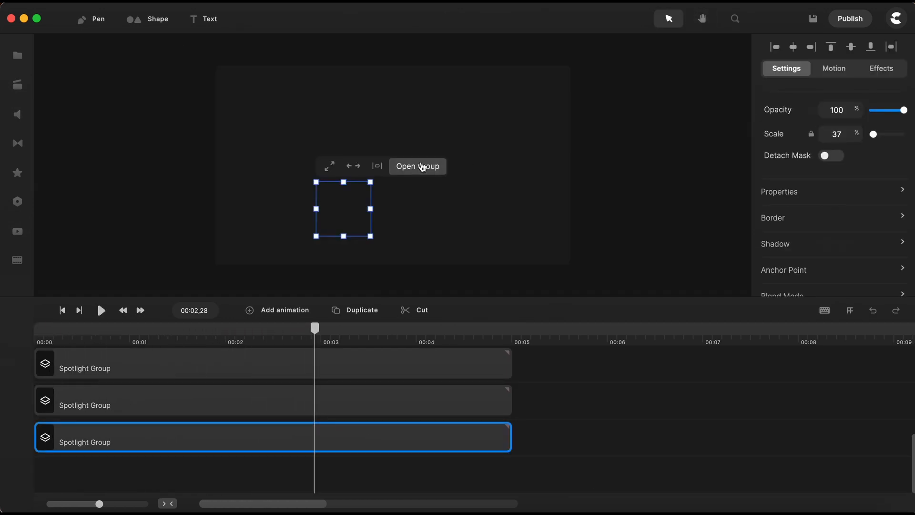
Move the spotlight burst keyframe to a new time inside the third and second bubble copies.
left_click(418, 166)
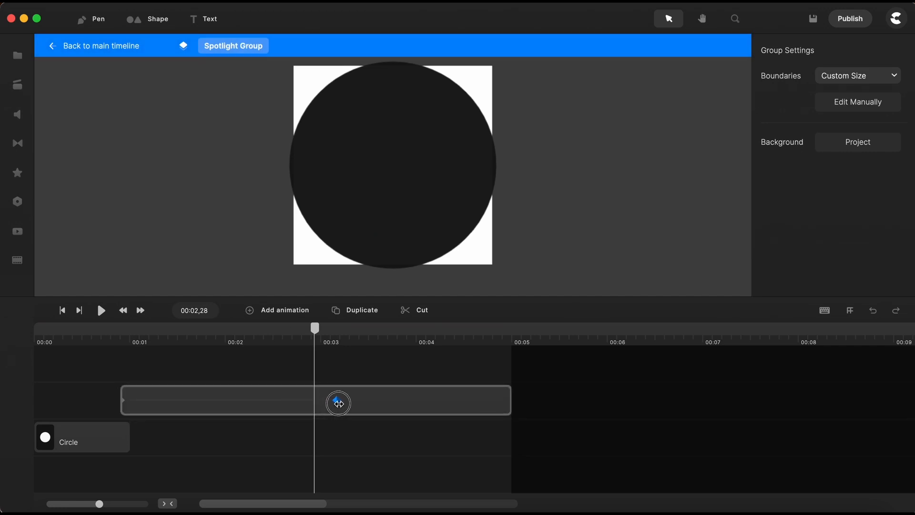
left_click(339, 400)
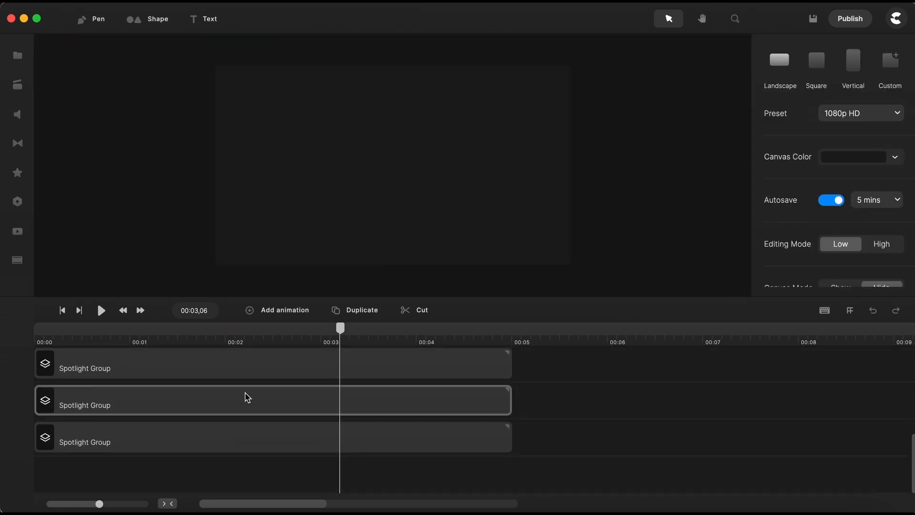
left_click(234, 400)
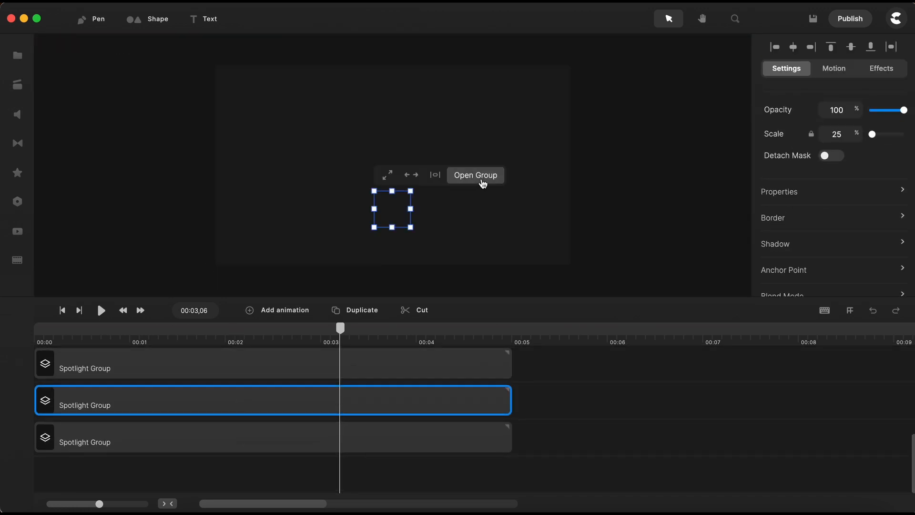
left_click(475, 175)
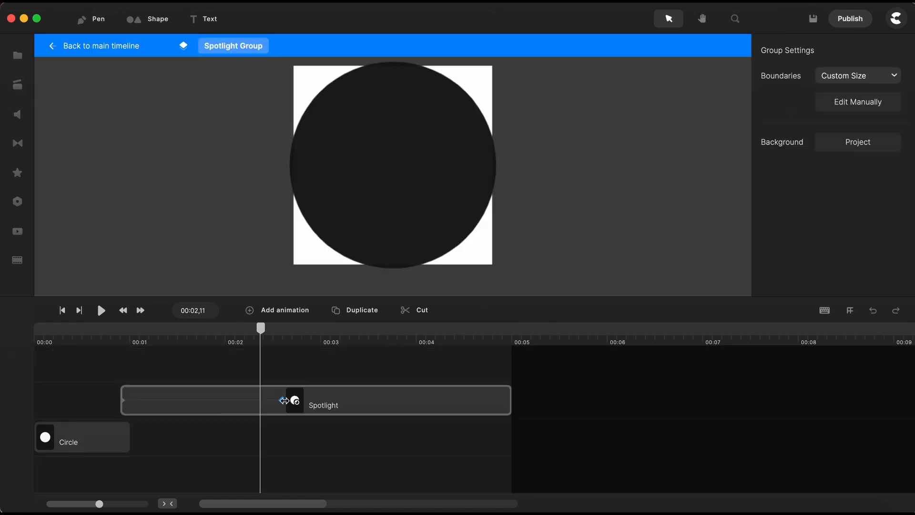
left_click(315, 400)
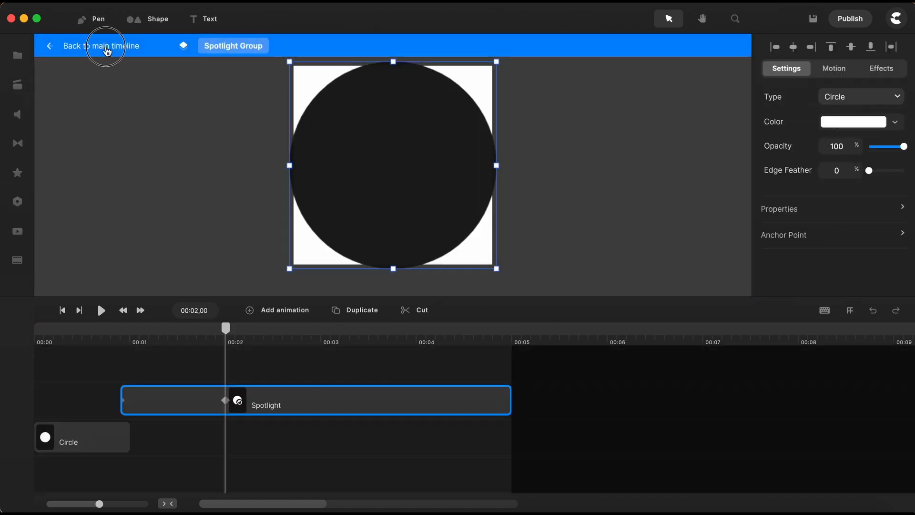
left_click(100, 46)
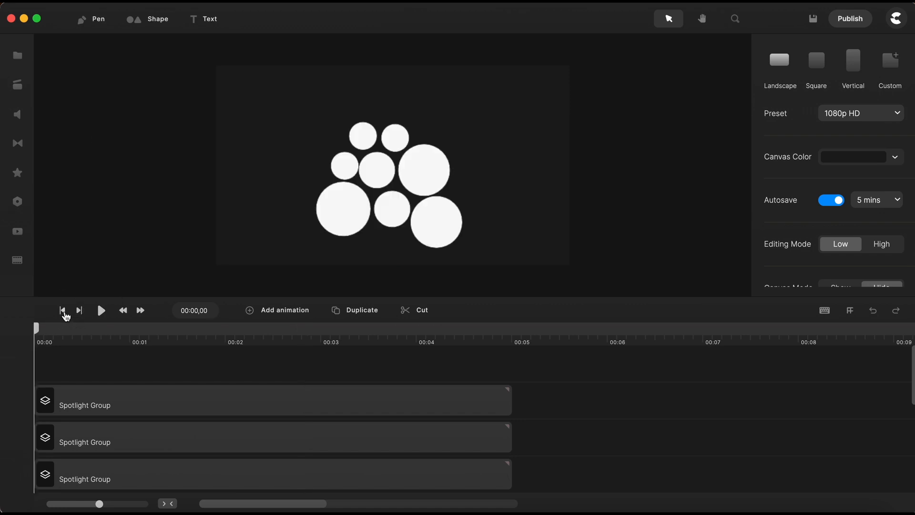
left_click(100, 310)
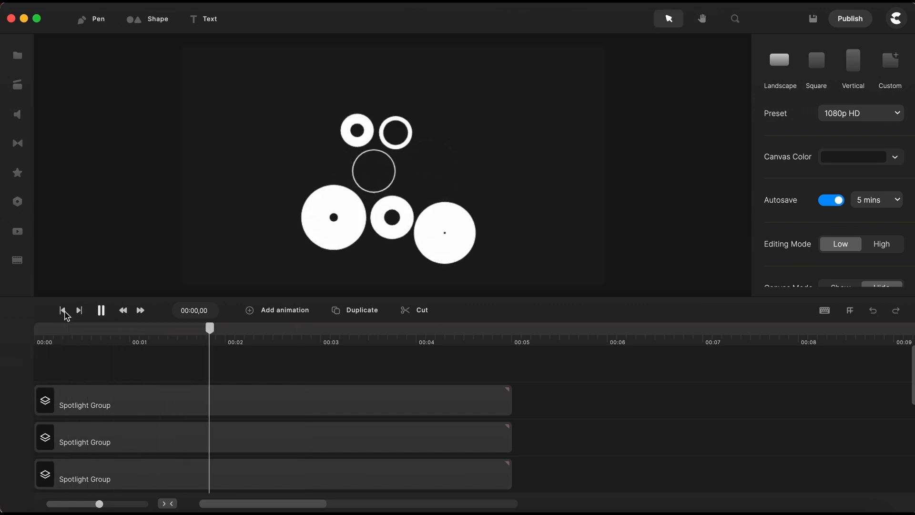
left_click(701, 18)
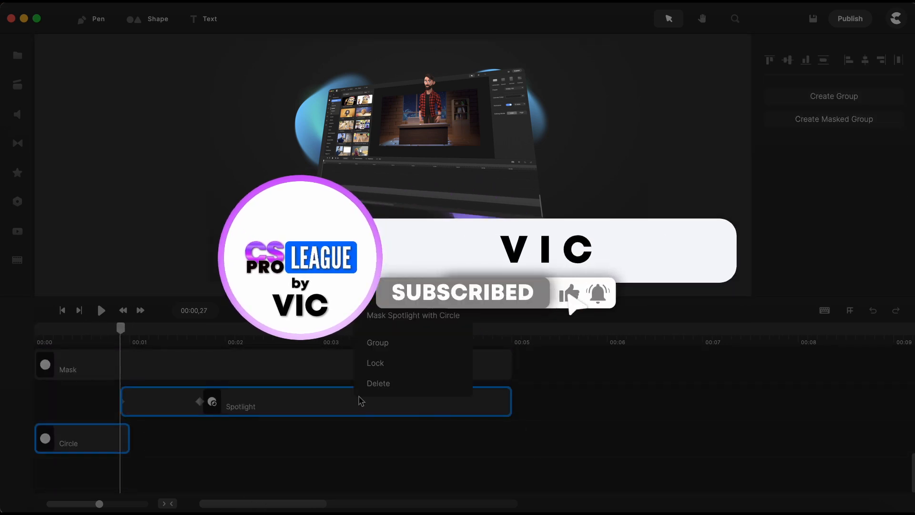
left_click(377, 342)
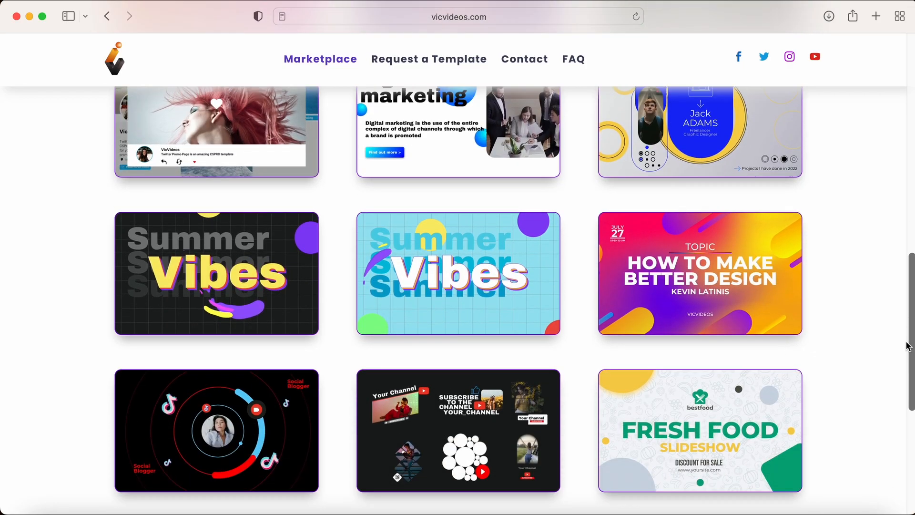
Scroll down the VicVideos Marketplace page toward the white bubbles template card.
scroll("down", 3)
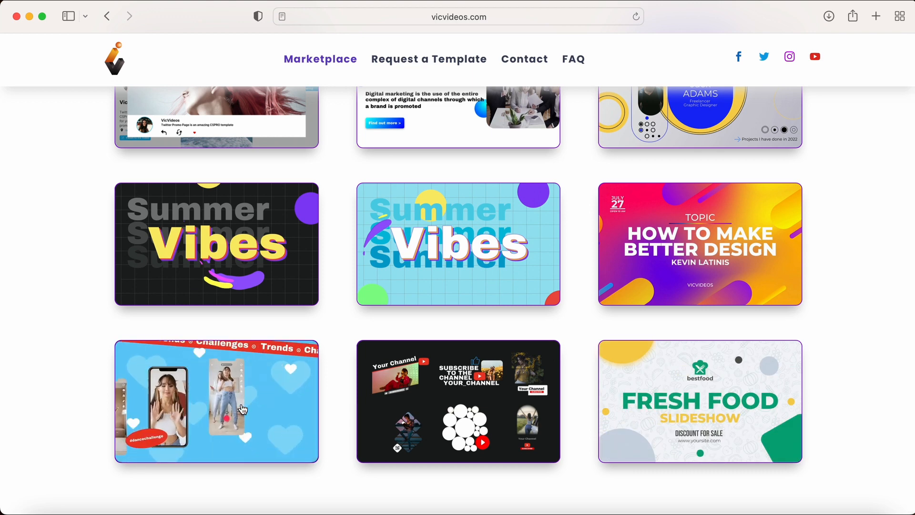